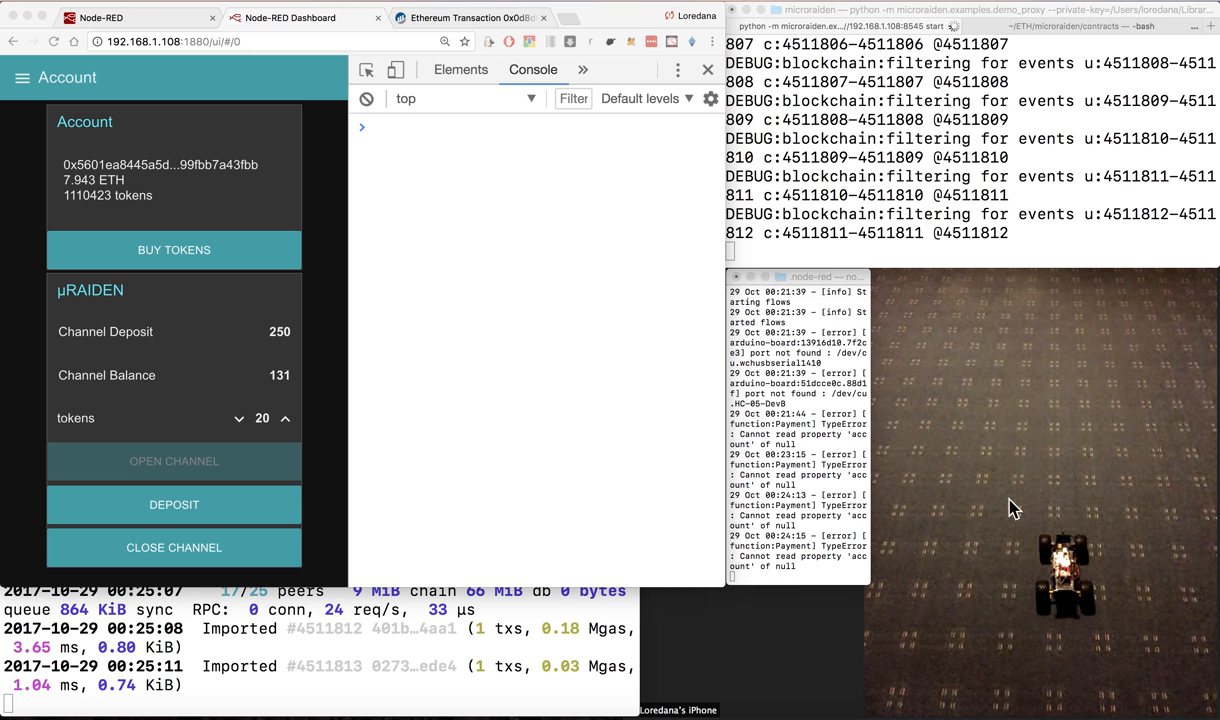
mouse_move(960, 568)
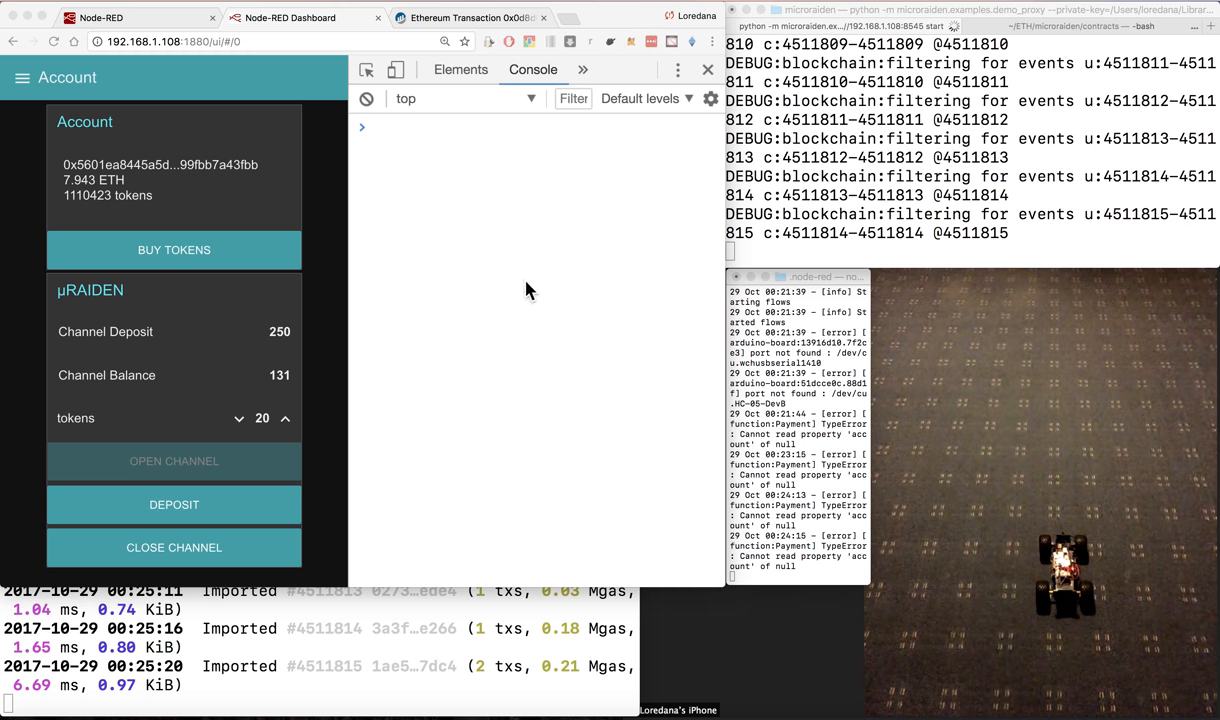
mouse_move(324, 356)
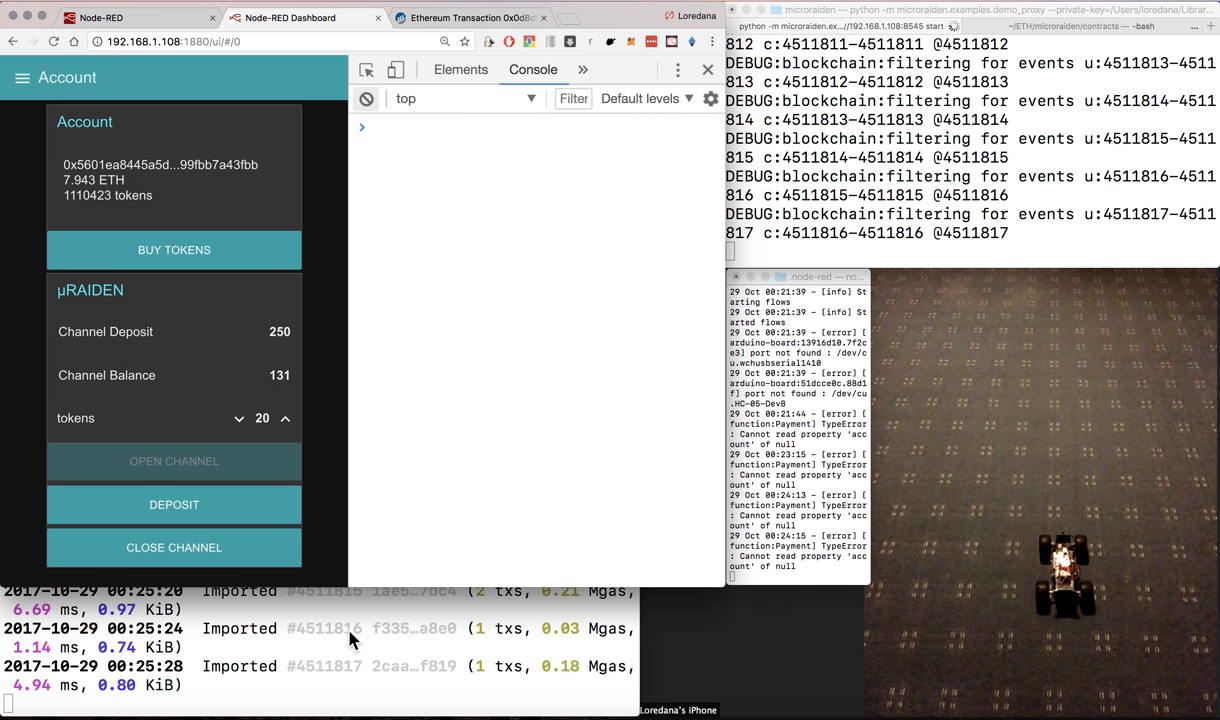
mouse_move(404, 672)
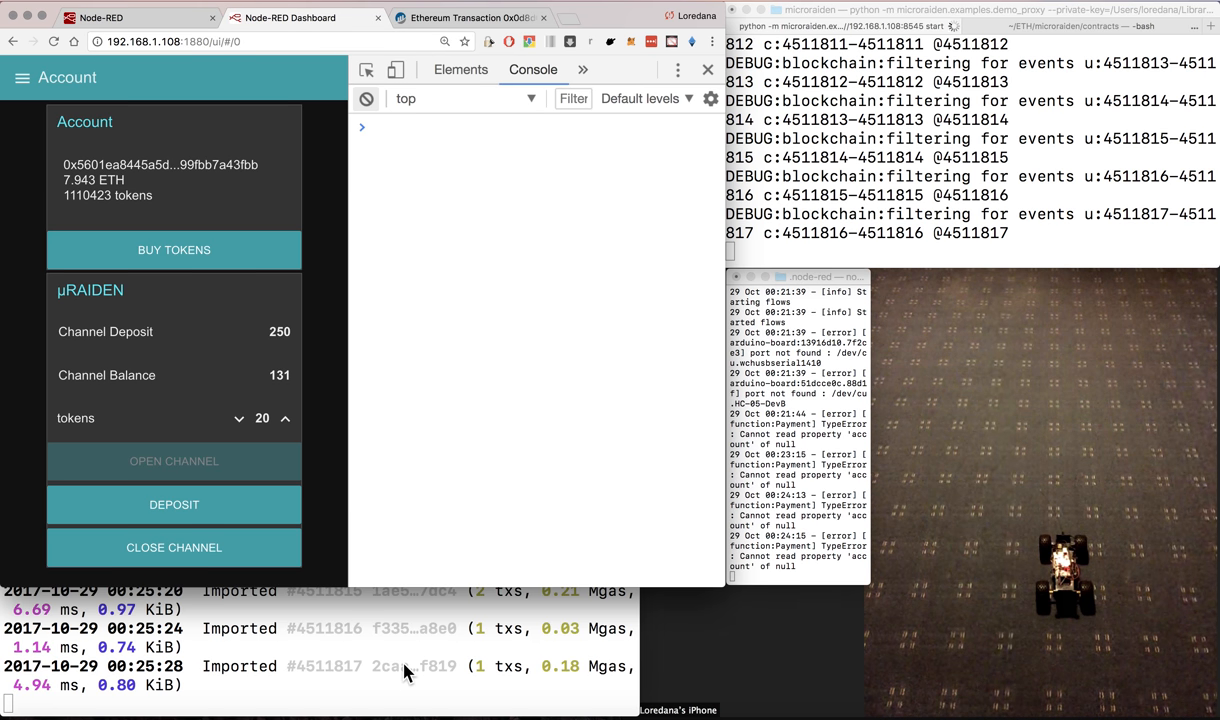
mouse_move(332, 292)
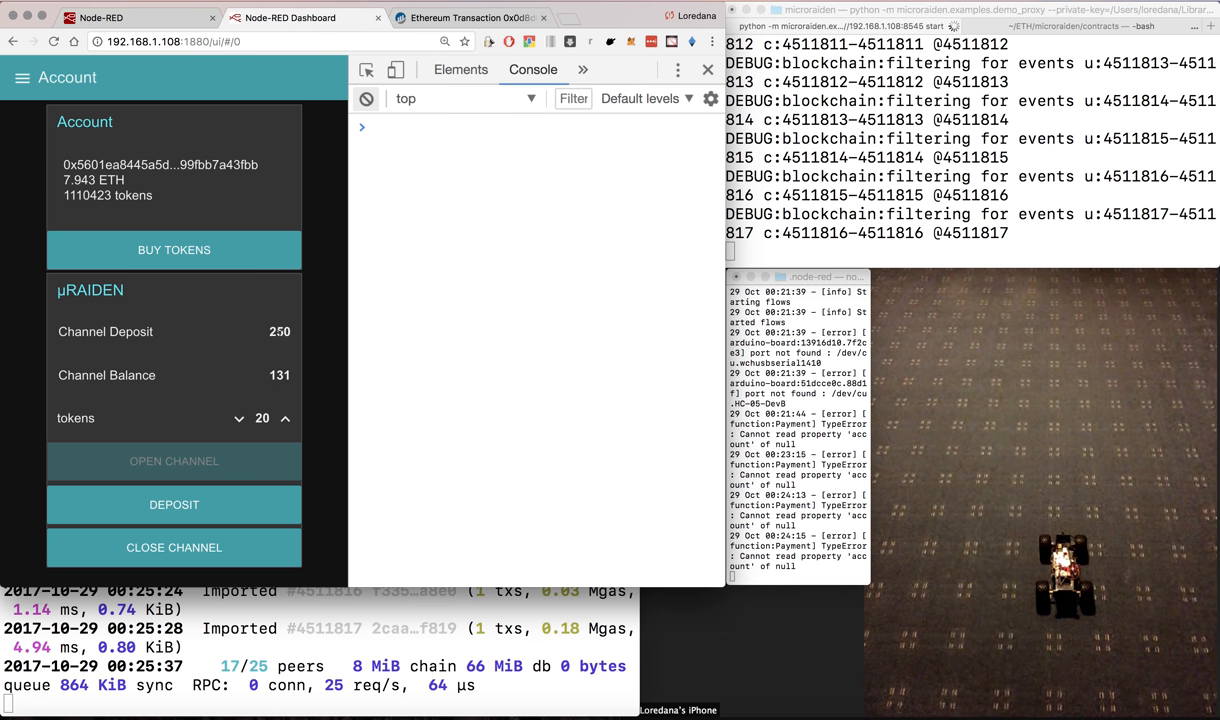
mouse_move(304, 364)
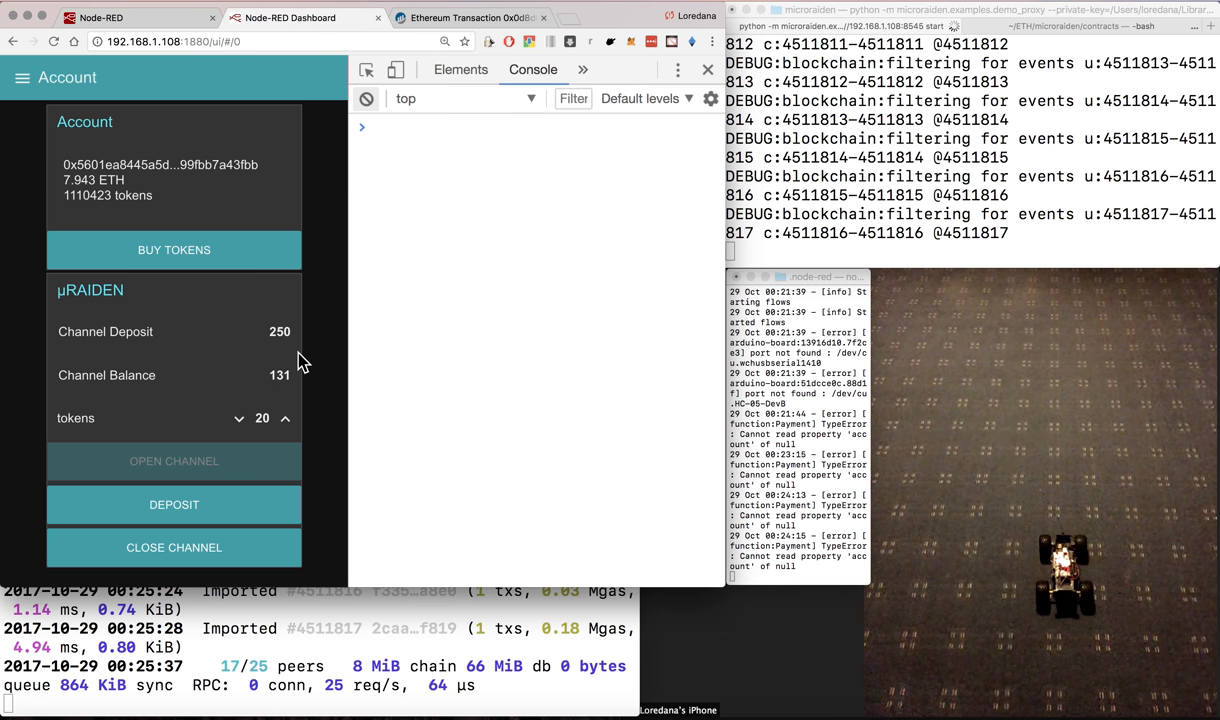
mouse_move(296, 348)
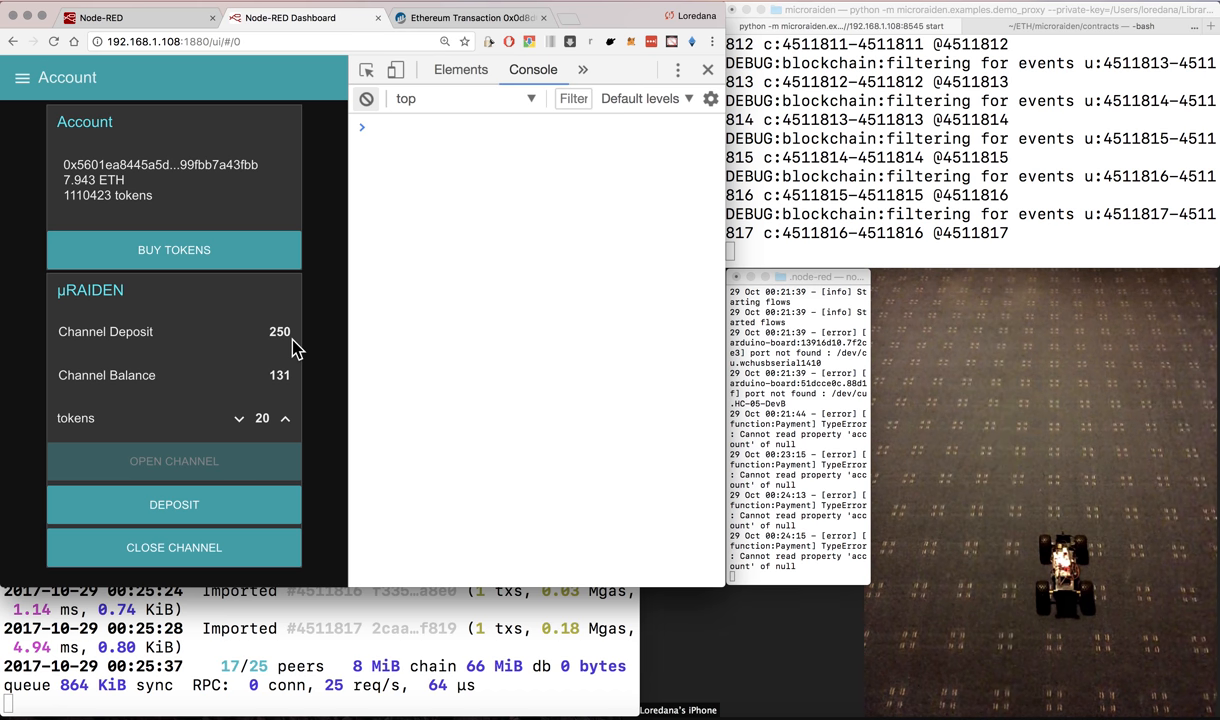
mouse_move(288, 400)
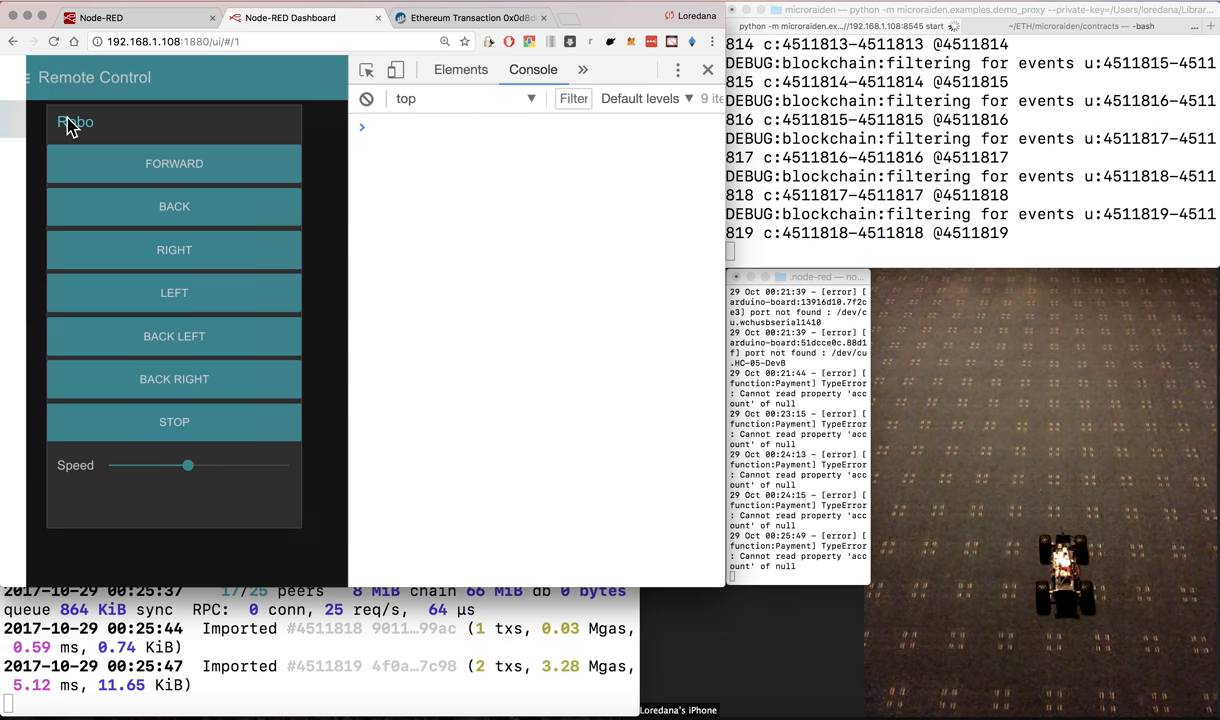
Drive the robot forward twice and then backward, each move registering a micropayment
drag(188, 464, 206, 464)
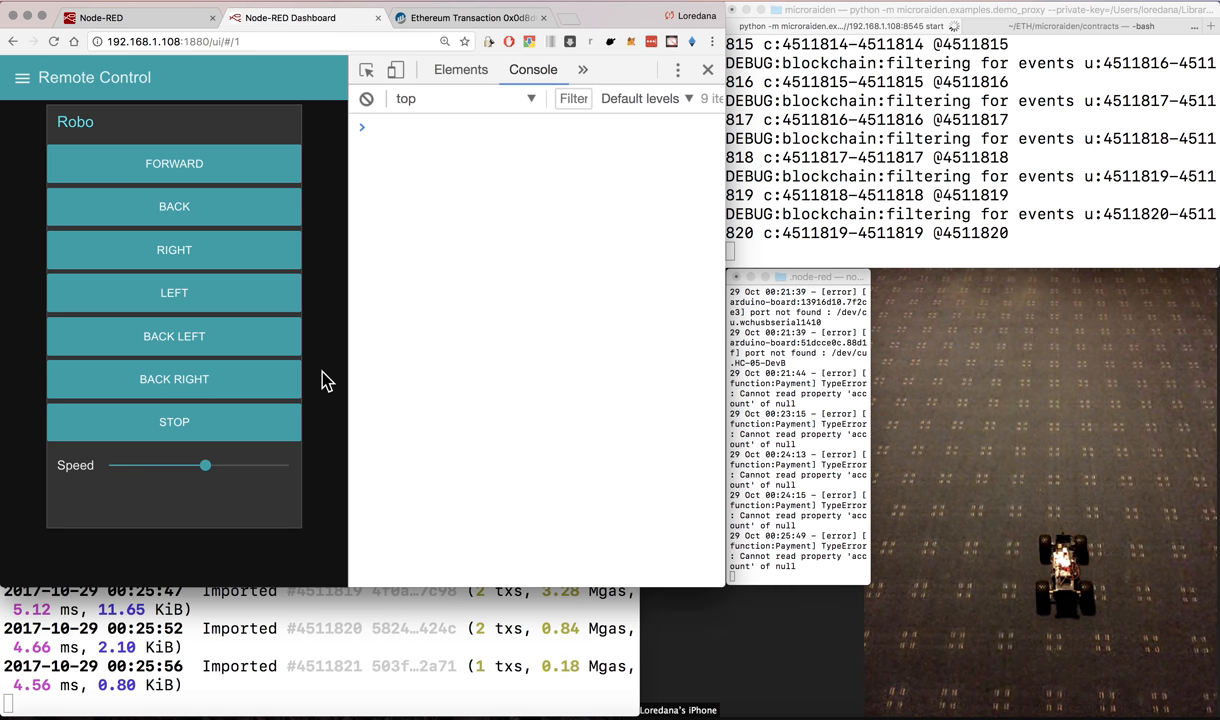
click(174, 164)
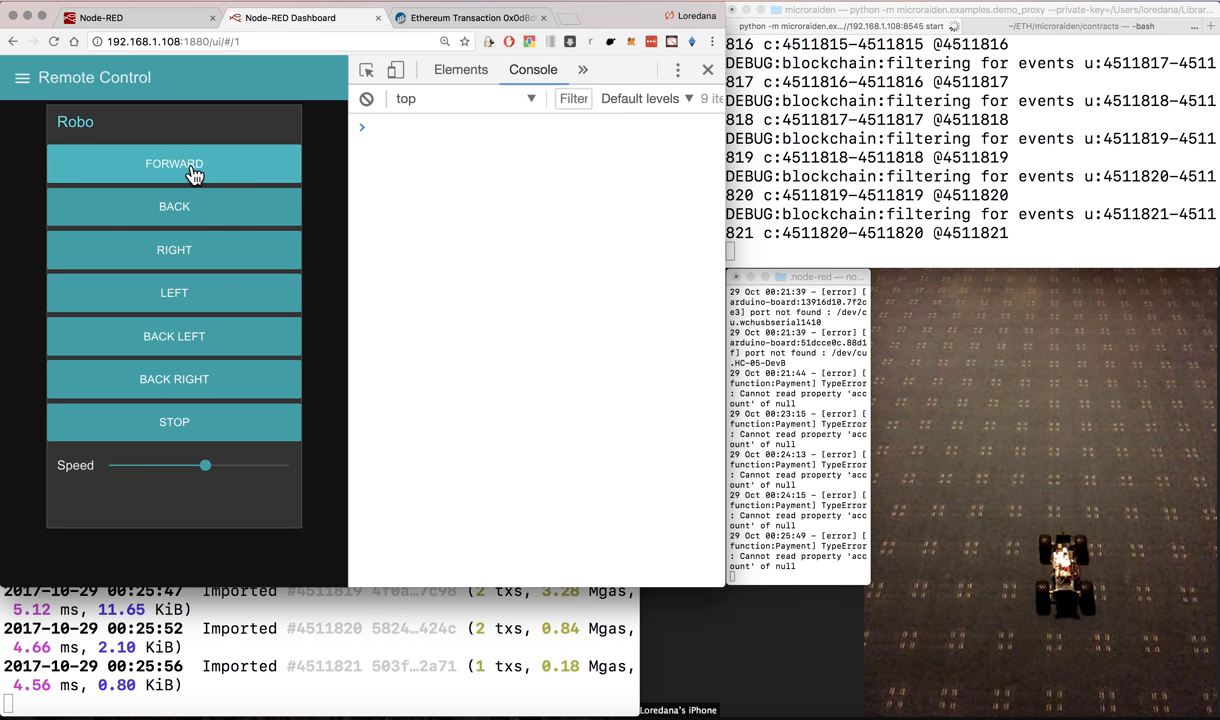
click(174, 420)
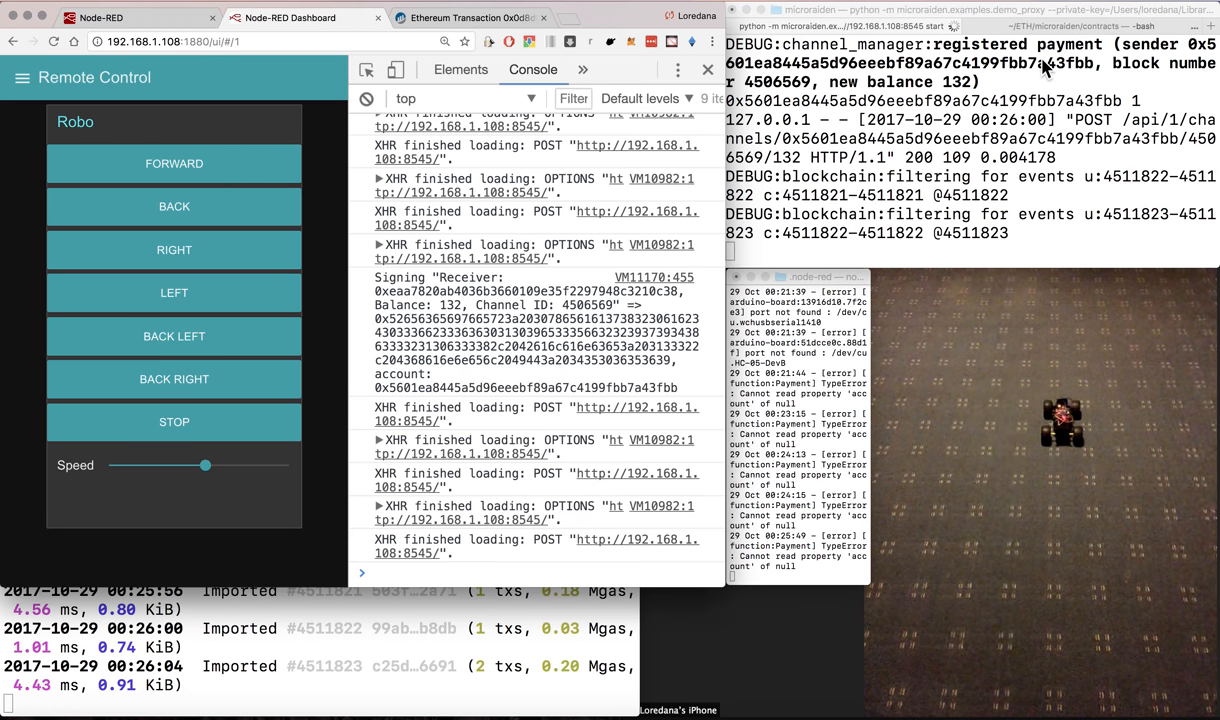
mouse_move(958, 96)
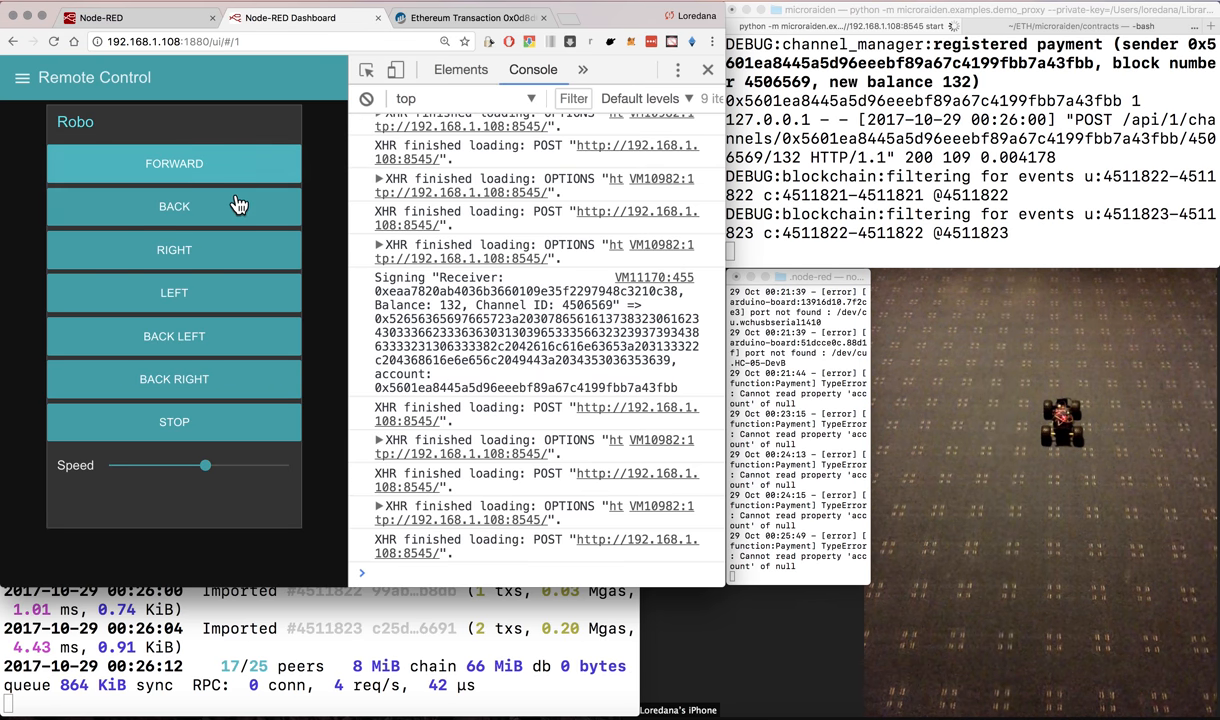
click(174, 420)
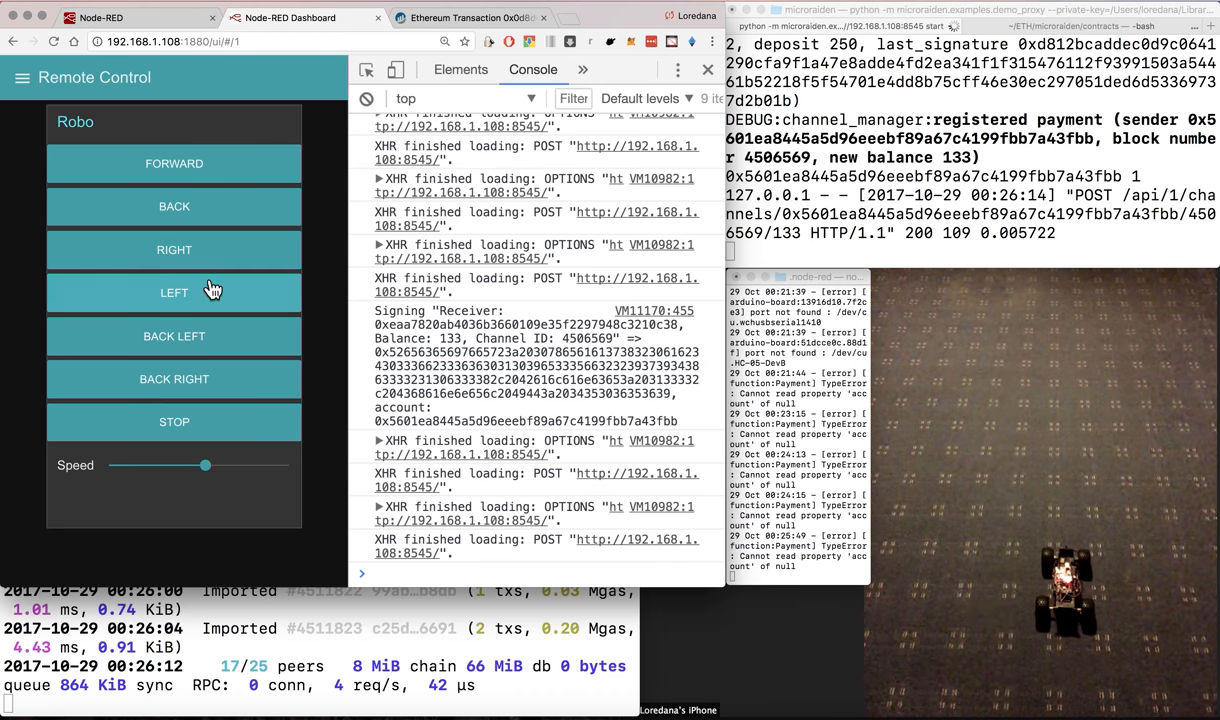
Turn the robot left, stop it, then move back-right twice with payments logged
click(174, 420)
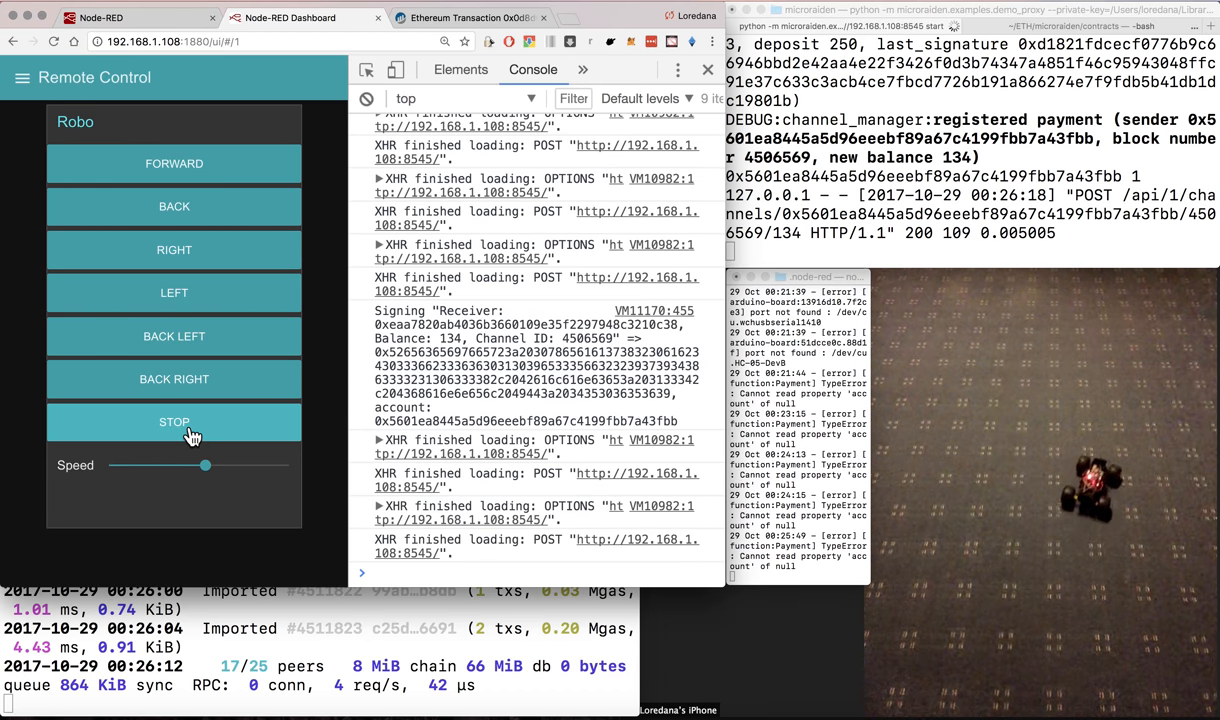
click(174, 378)
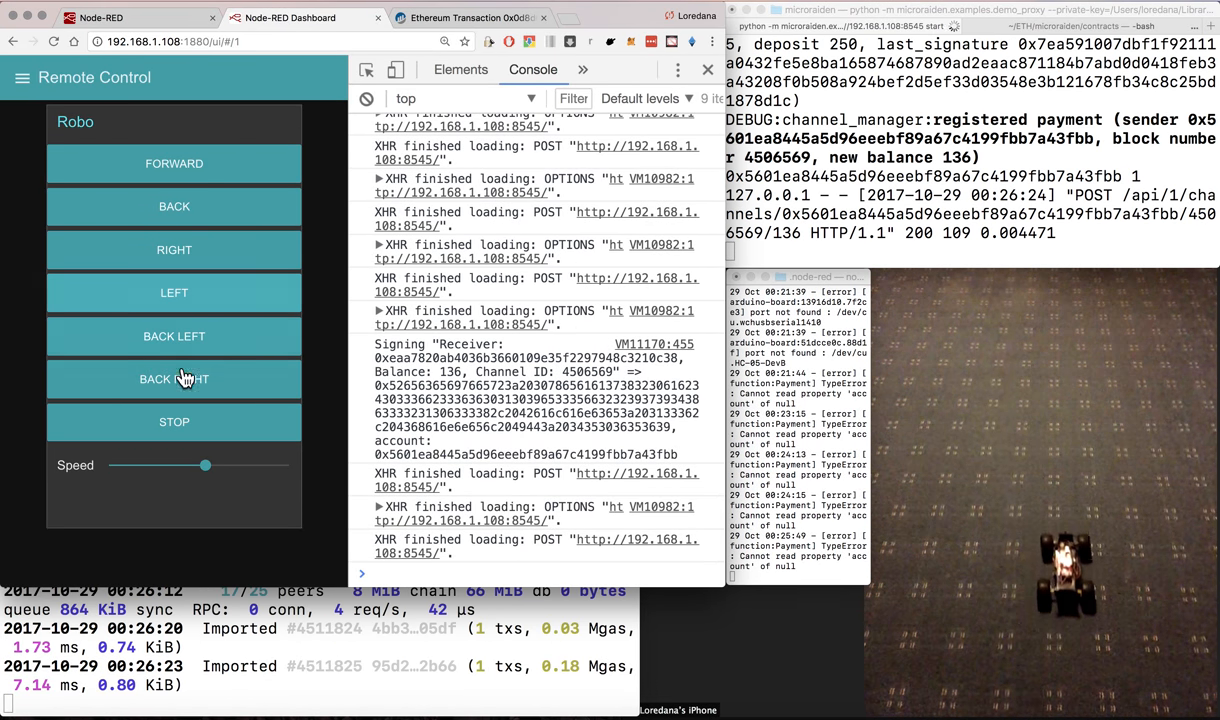
click(174, 380)
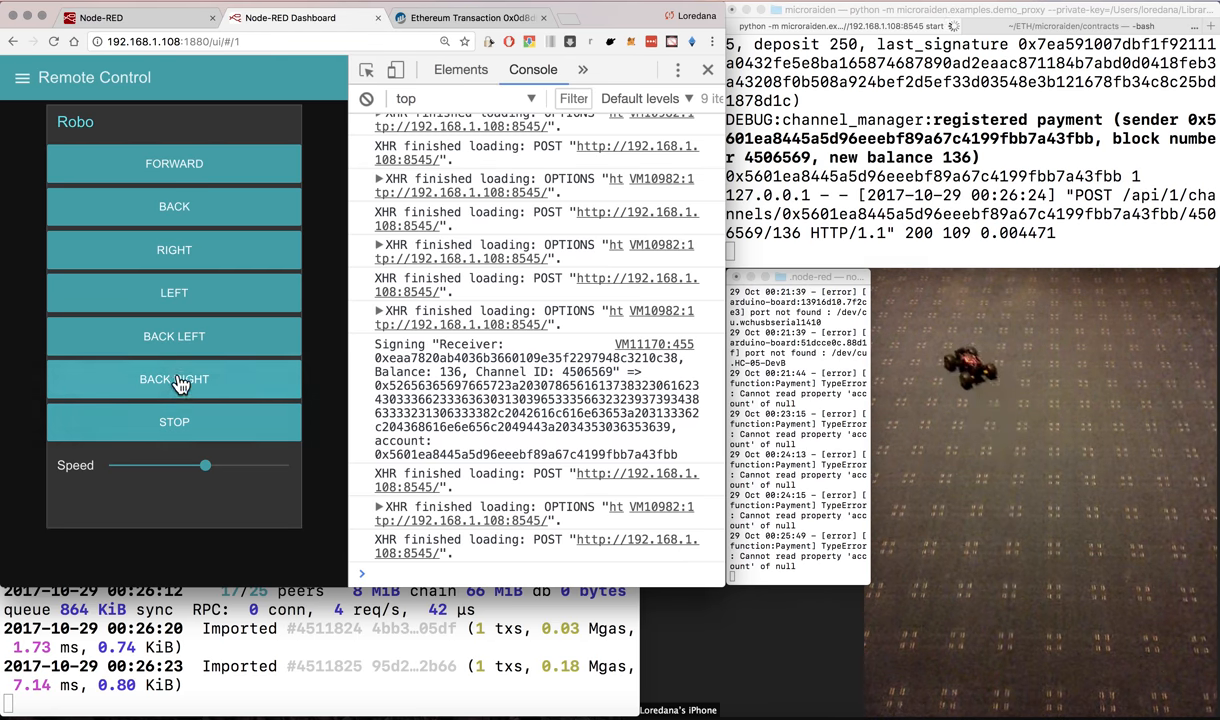
click(174, 420)
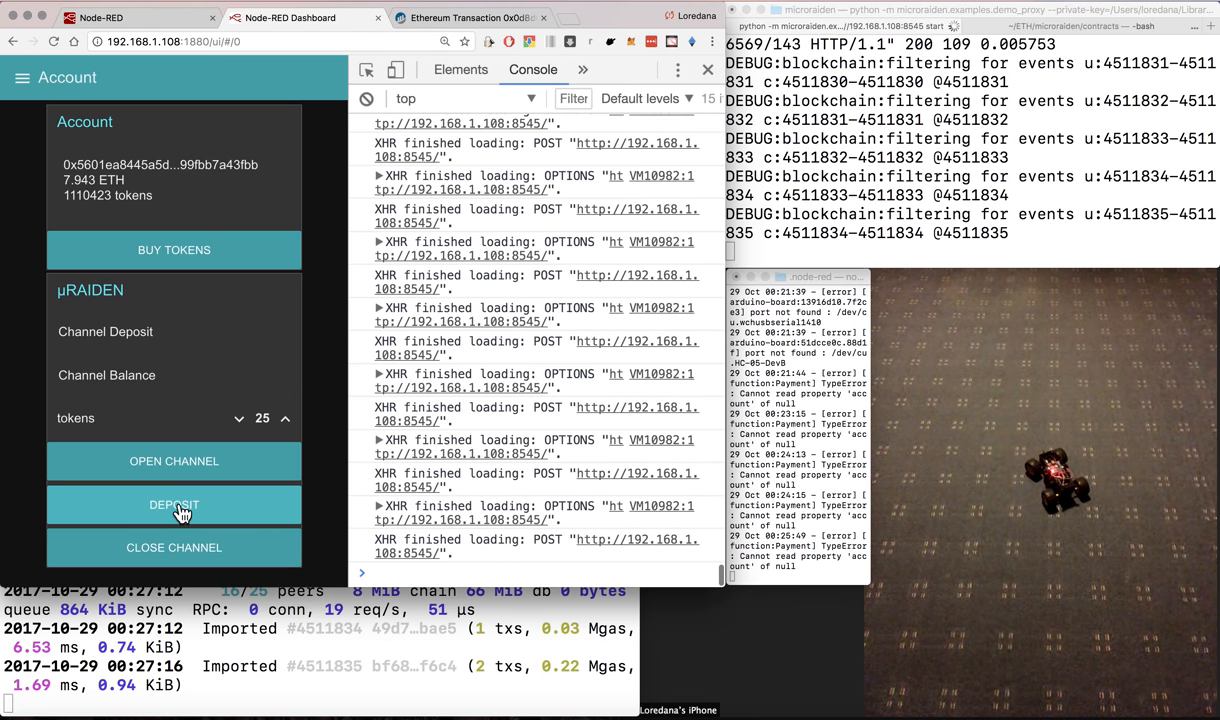
mouse_move(238, 460)
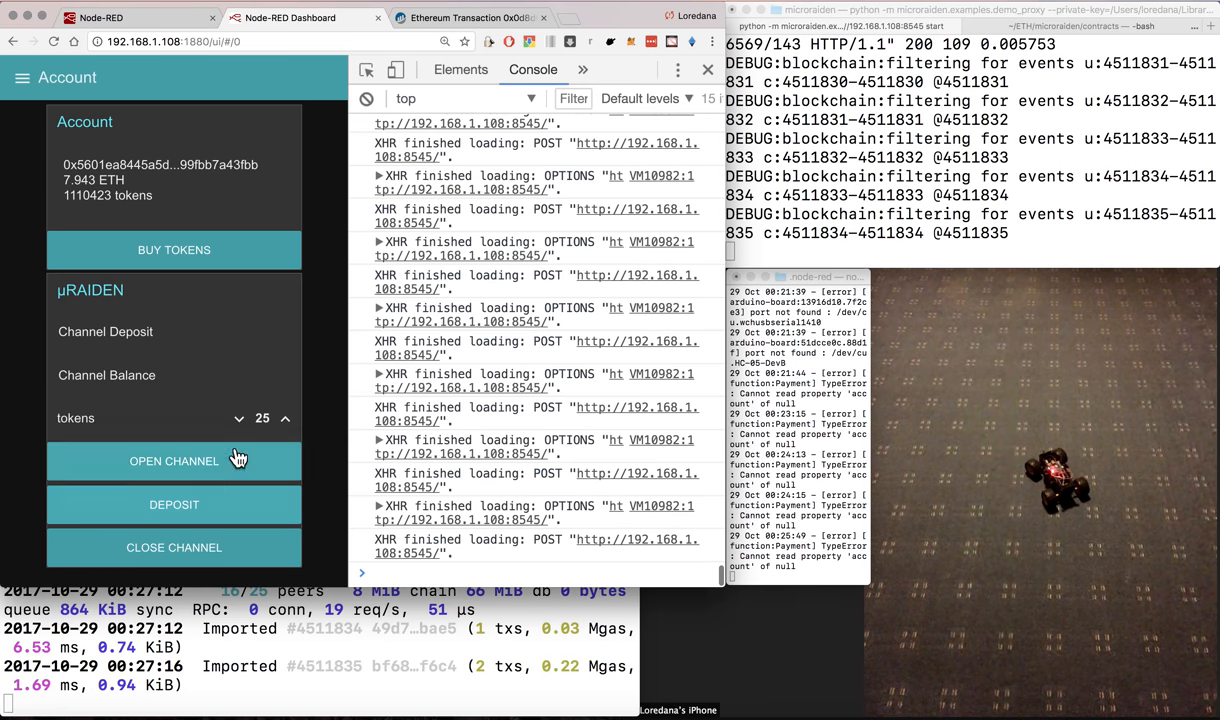
mouse_move(330, 334)
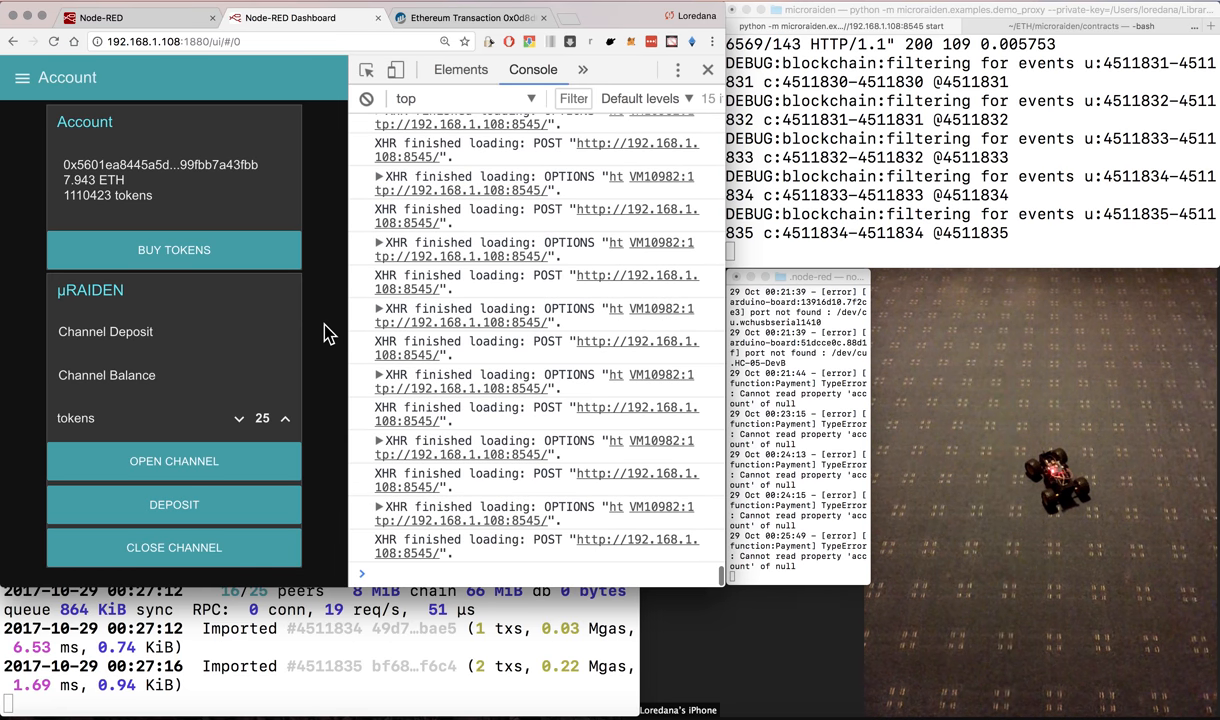